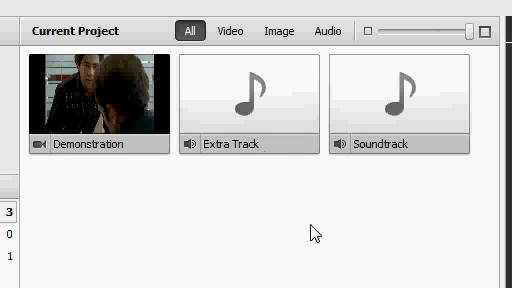
mouse_move(95, 135)
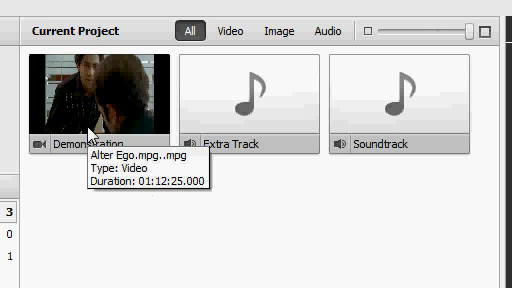
mouse_move(463, 127)
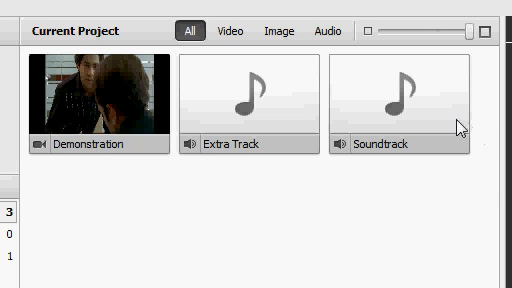
mouse_move(430, 164)
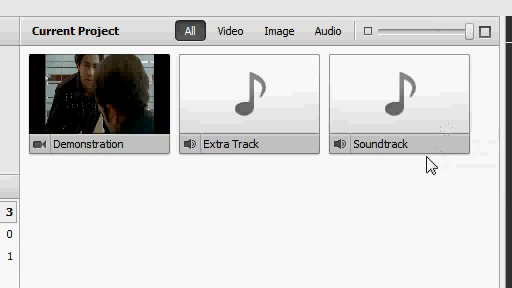
mouse_move(188, 142)
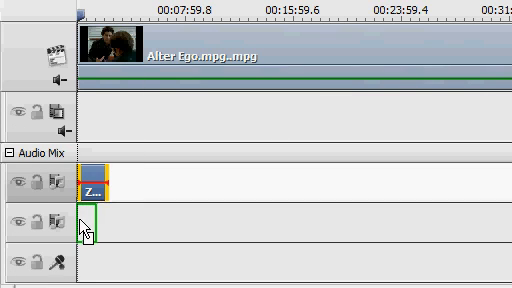
- Drag Zombie Hoodoo.mp3 onto the second Audio Mix track
drag(90, 185, 82, 222)
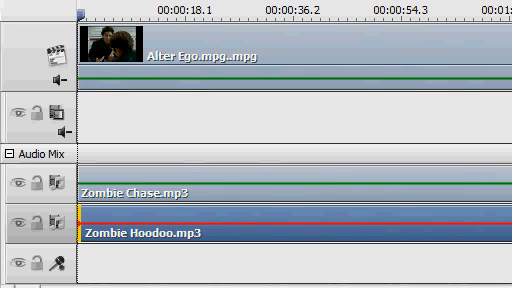
mouse_move(345, 233)
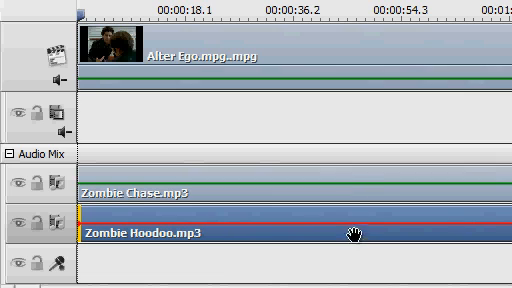
mouse_move(445, 120)
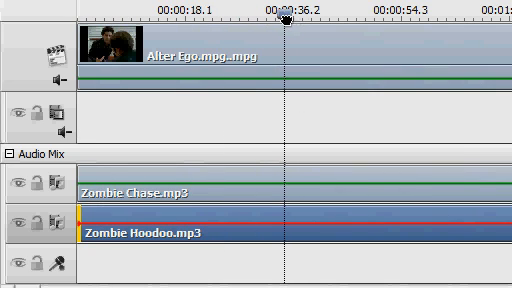
mouse_move(288, 217)
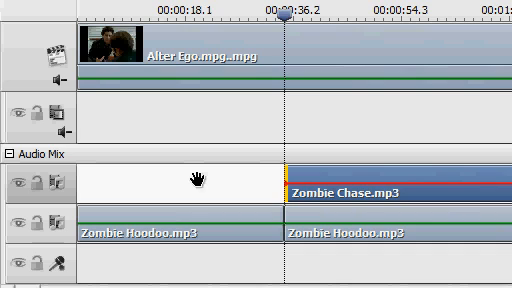
mouse_move(312, 214)
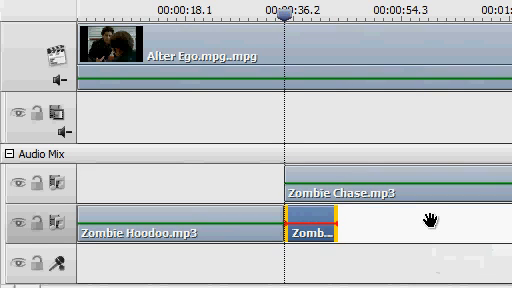
mouse_move(428, 226)
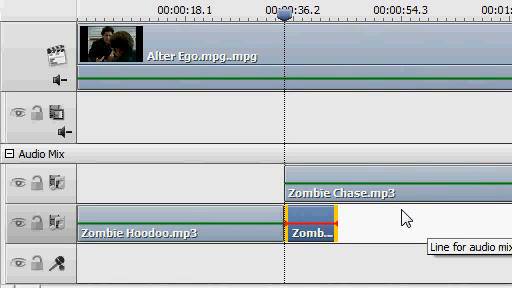
mouse_move(370, 224)
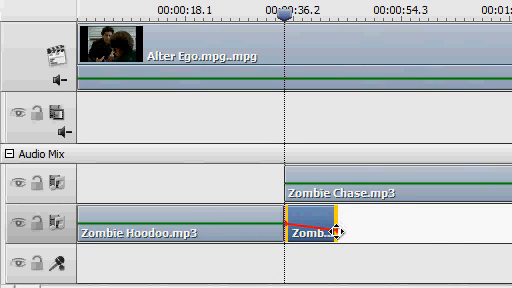
mouse_move(325, 235)
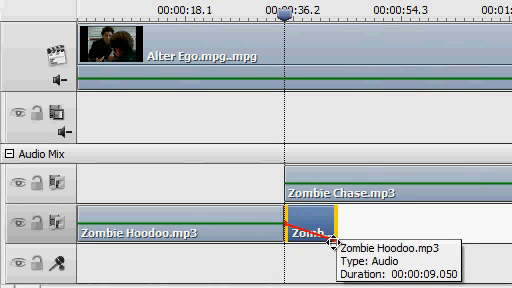
mouse_move(398, 228)
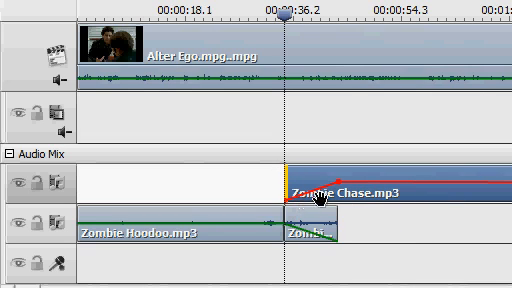
mouse_move(430, 230)
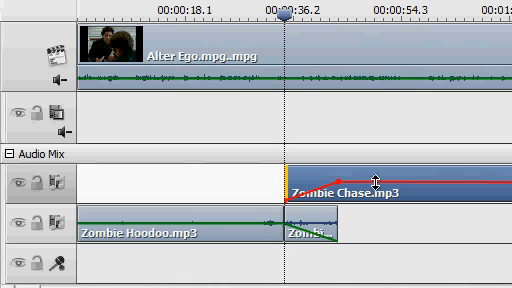
mouse_move(377, 183)
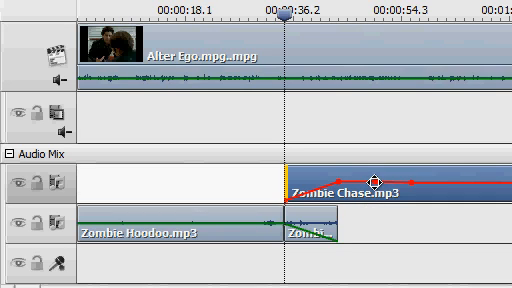
mouse_move(375, 183)
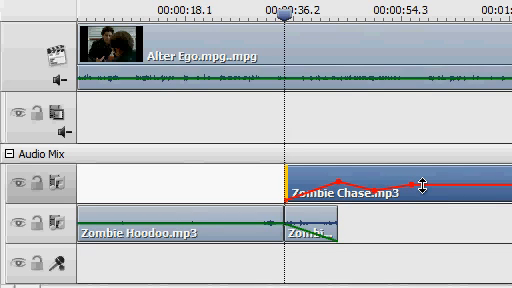
mouse_move(362, 182)
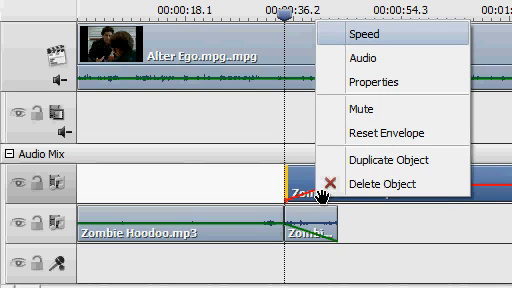
mouse_move(400, 132)
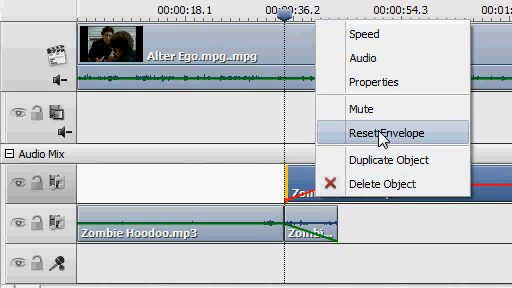
- Reset Zombie Chase.mp3's volume envelope to remove the fade-in and dip
click(376, 131)
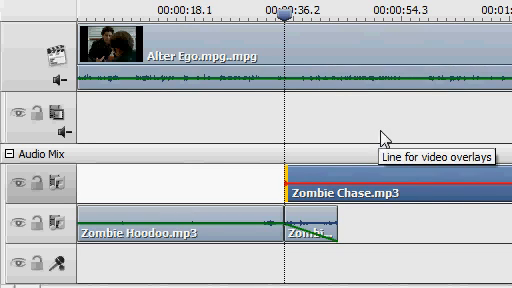
mouse_move(340, 187)
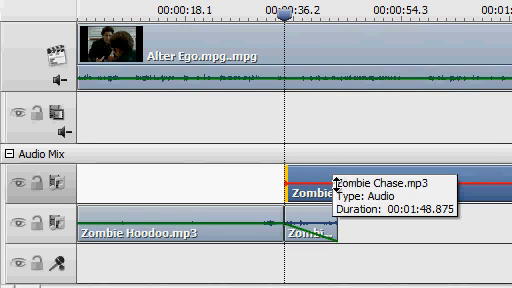